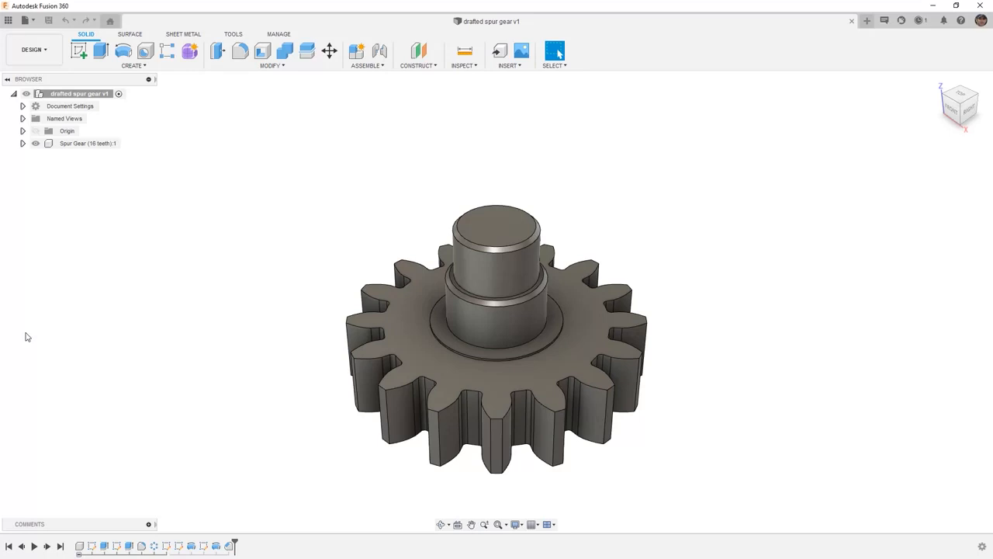
- Activate the Spur Gear (16 teeth) component and pick an extrude in the timeline history
{"action": "left_click", "coordinate": [87, 143]}
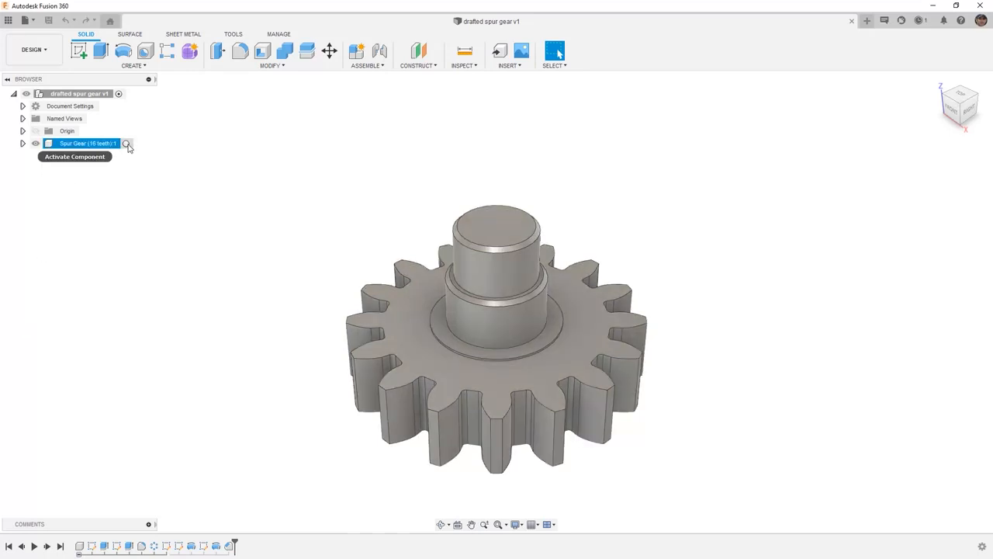
{"action": "left_click", "coordinate": [131, 143]}
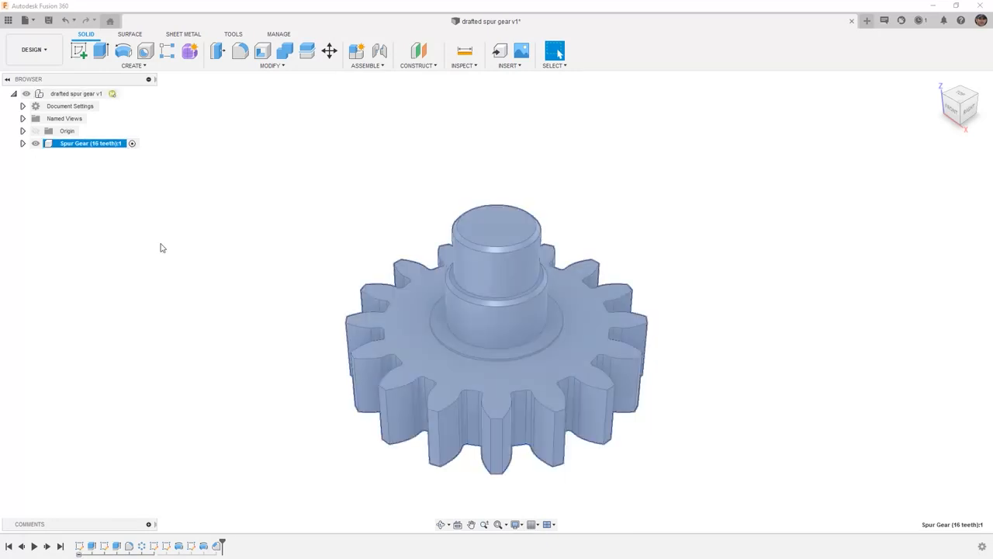
{"action": "left_click", "coordinate": [91, 546]}
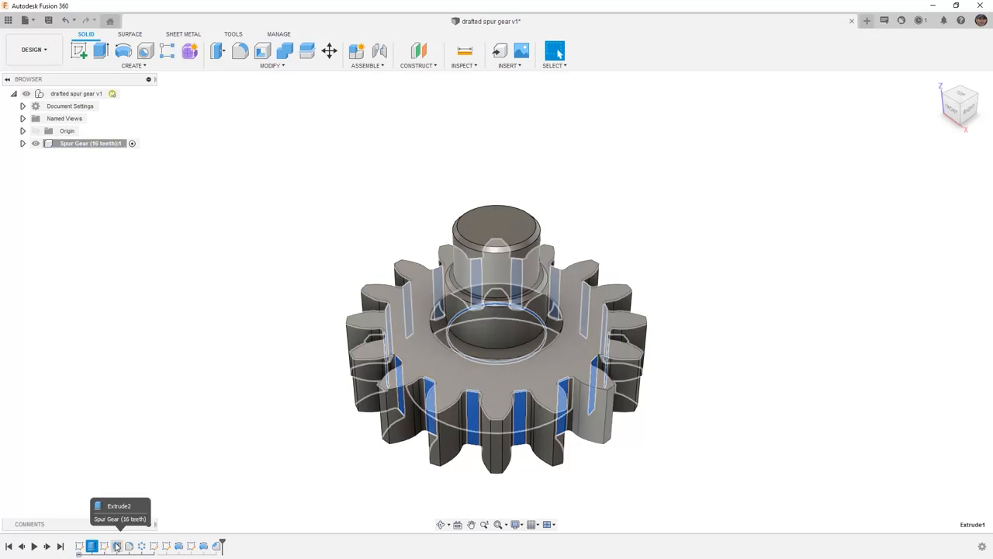
{"action": "left_click", "coordinate": [141, 546]}
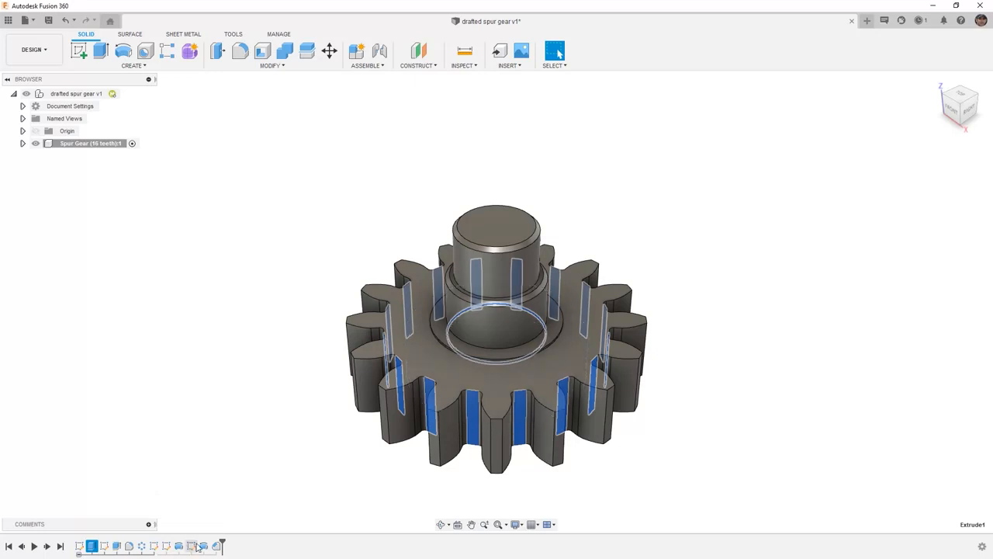
{"action": "mouse_move", "coordinate": [105, 545]}
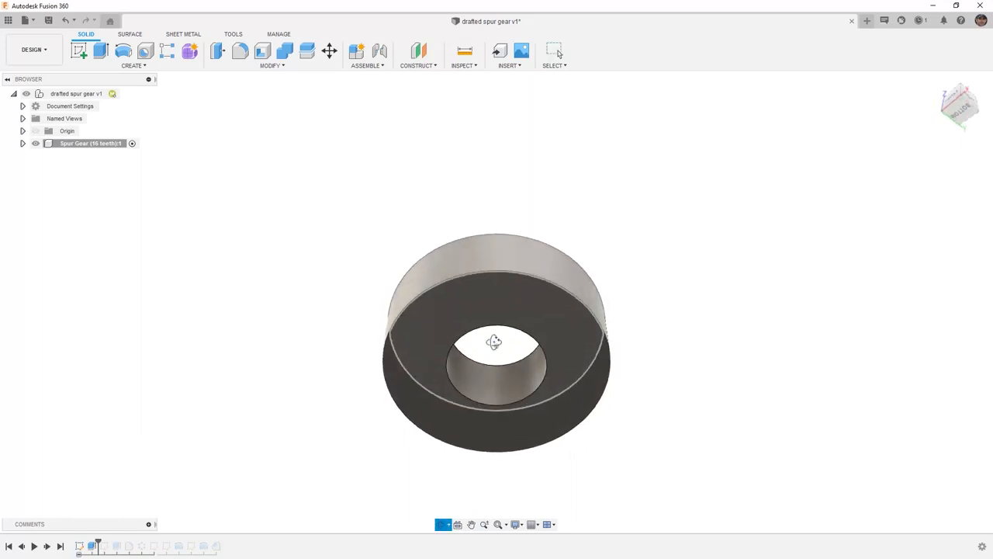
- Edit Extrude1 so its taper angle reads -Gear_Draft
{"action": "left_click_drag", "start_coordinate": [495, 341], "coordinate": [494, 384]}
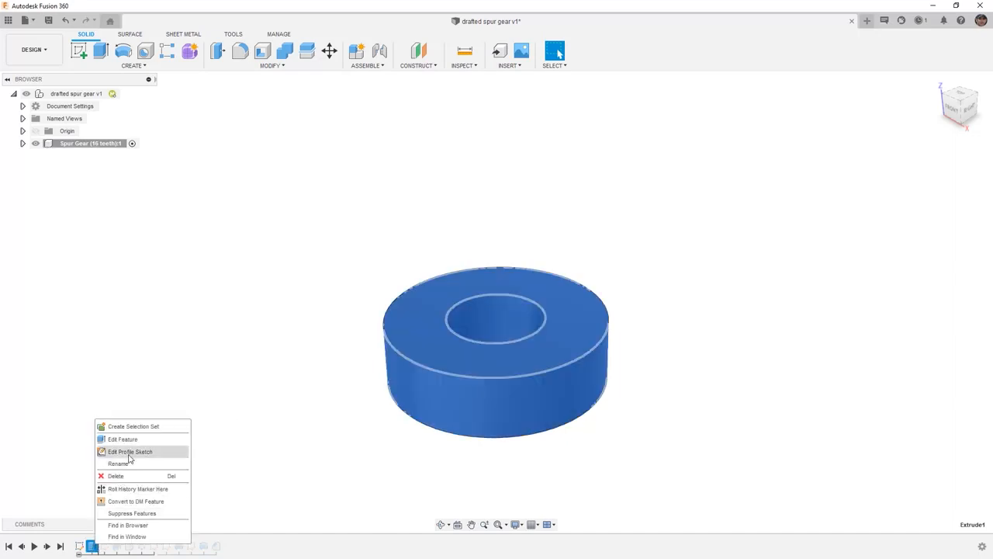
{"action": "left_click", "coordinate": [122, 439]}
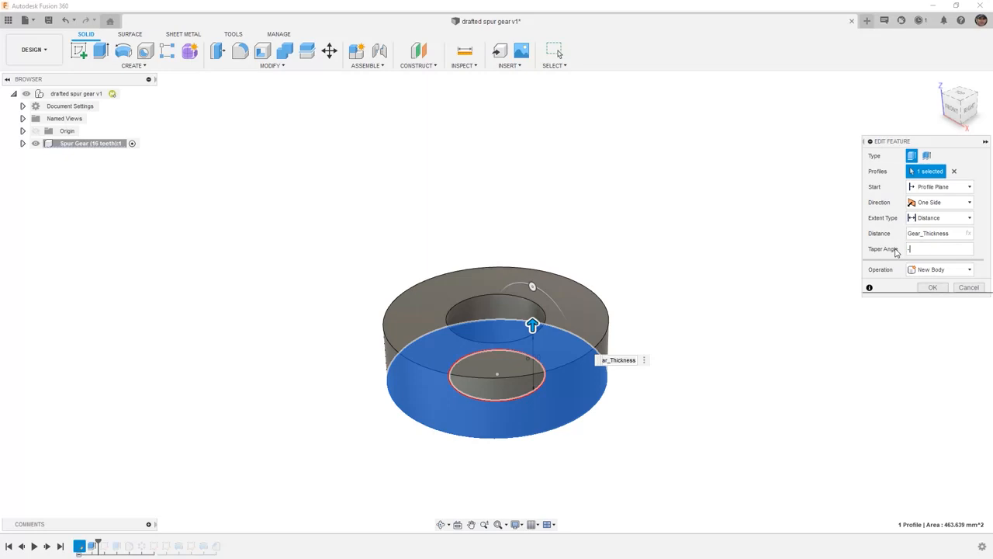
{"action": "type", "text": "-Gear_Draft"}
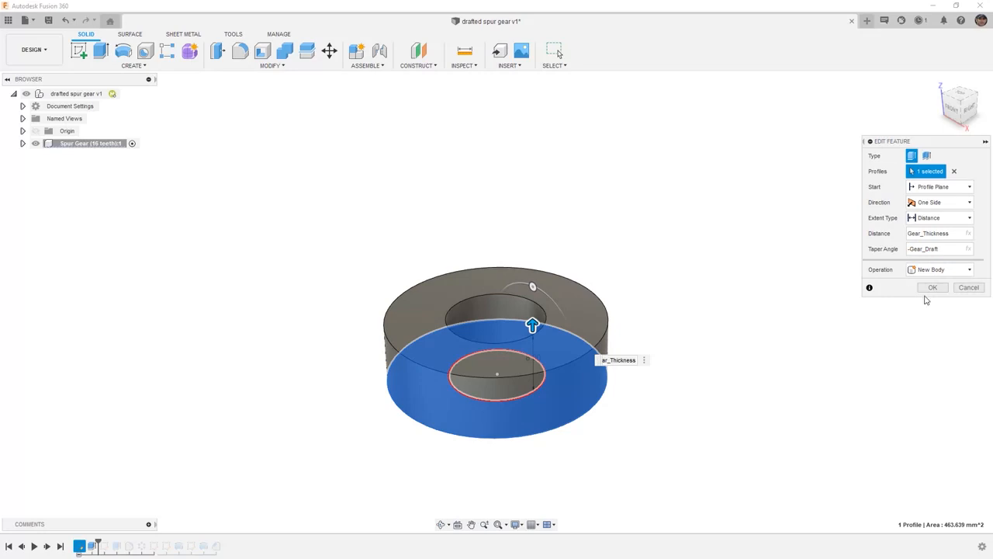
{"action": "left_click", "coordinate": [932, 287]}
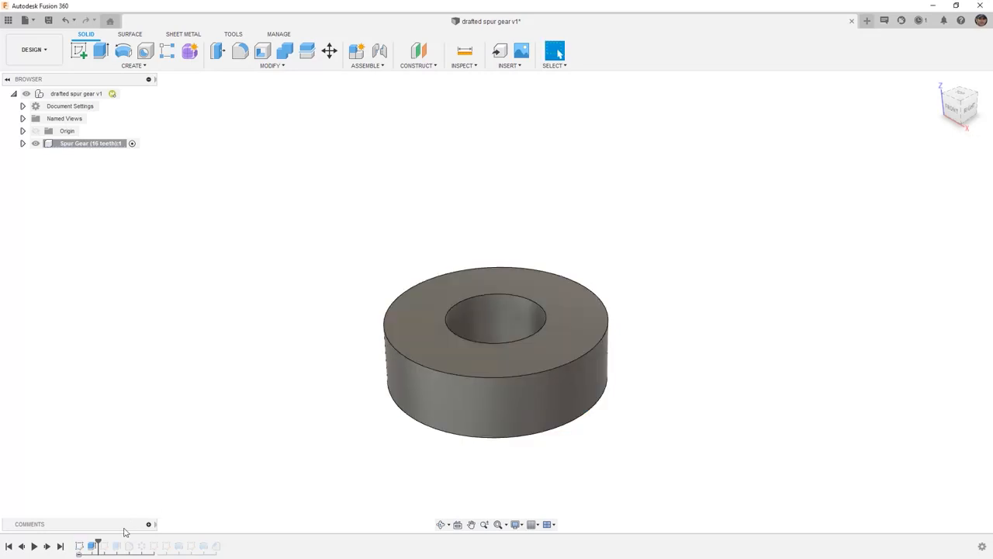
- Re-edit Extrude1 and change its taper angle to positive Gear_Draft
{"action": "left_click", "coordinate": [120, 545]}
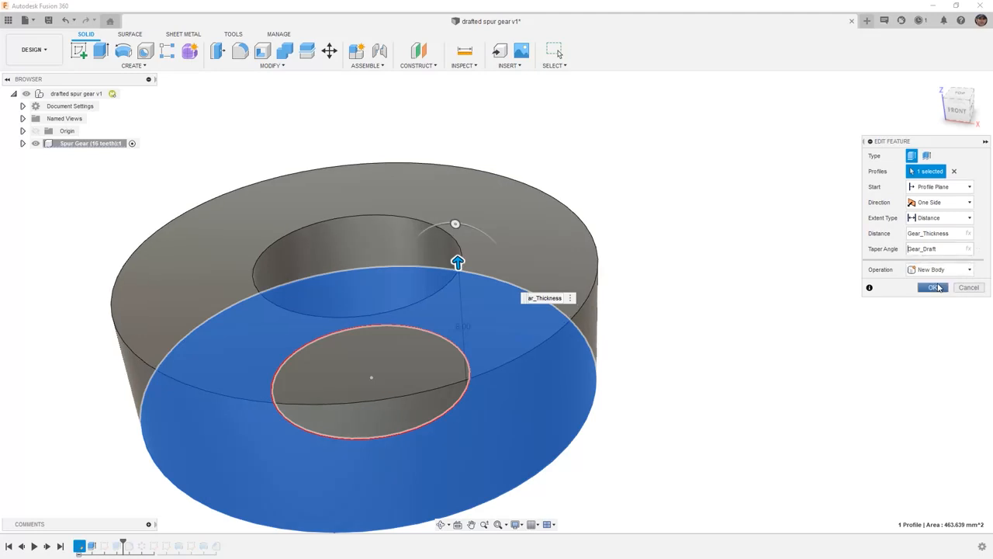
{"action": "left_click", "coordinate": [933, 287]}
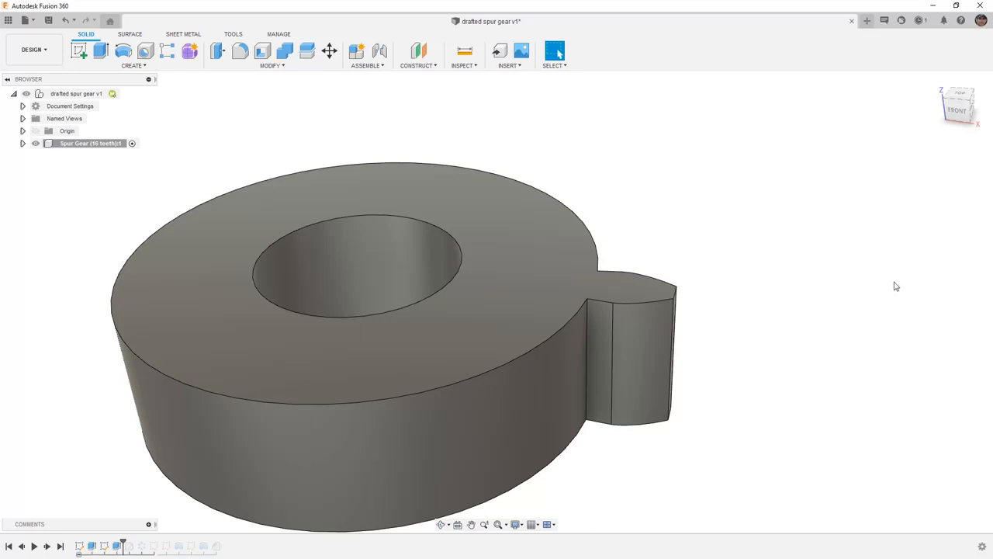
{"action": "mouse_move", "coordinate": [891, 279]}
{"action": "type", "text": "Gear_Draft"}
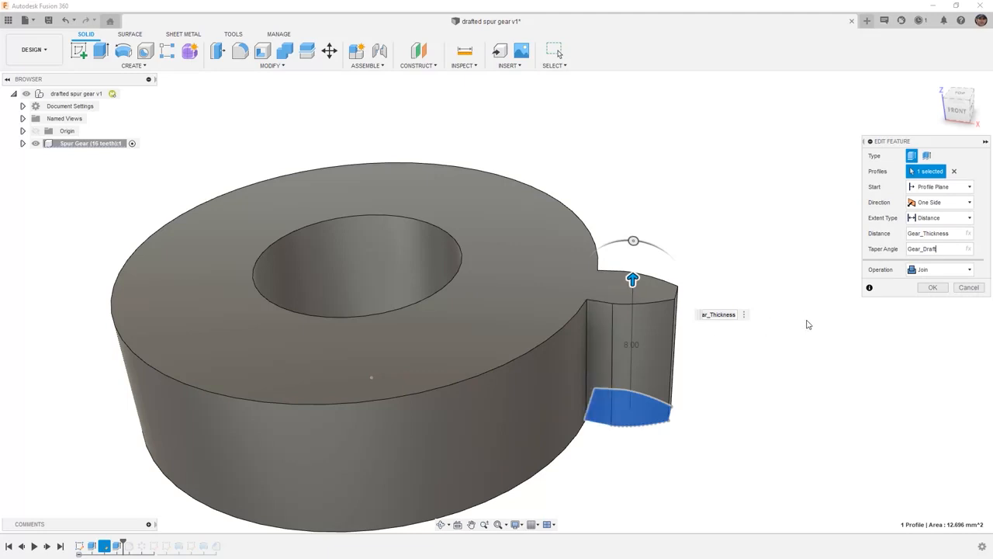
{"action": "mouse_move", "coordinate": [604, 455]}
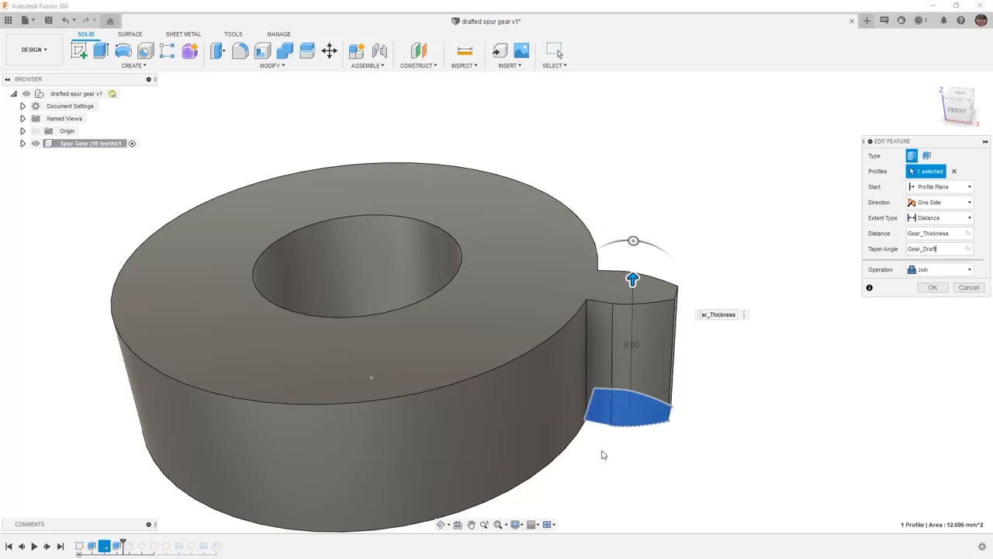
{"action": "mouse_move", "coordinate": [592, 427]}
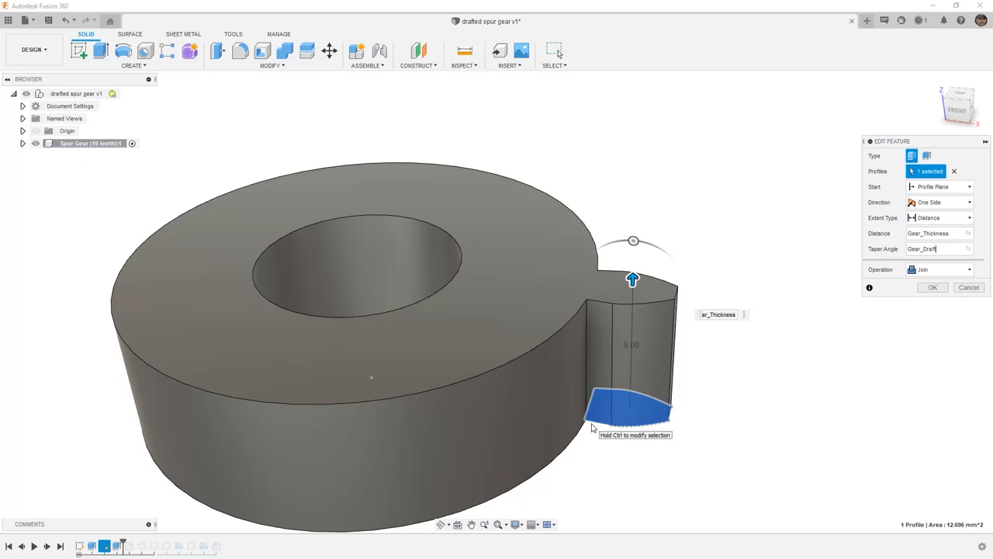
{"action": "mouse_move", "coordinate": [593, 430]}
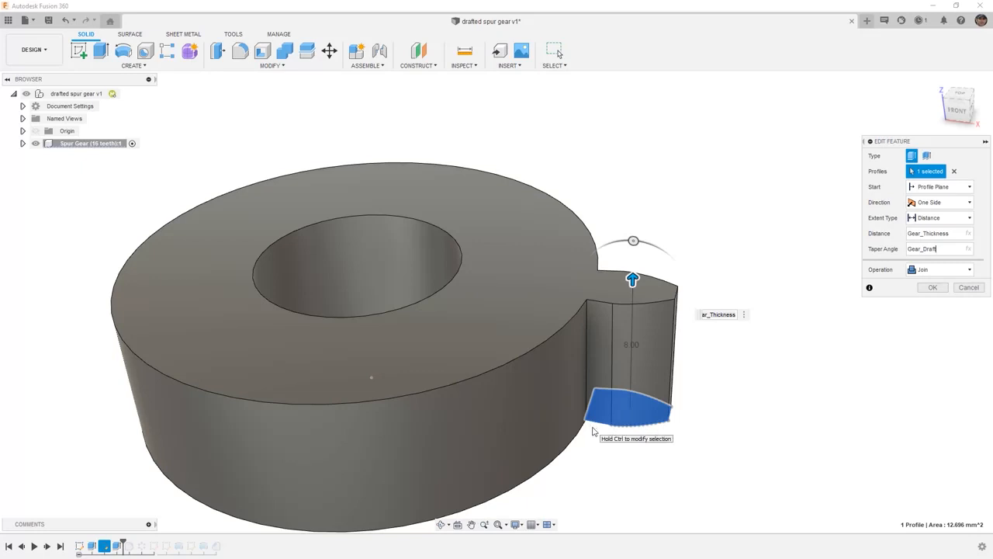
{"action": "mouse_move", "coordinate": [577, 399]}
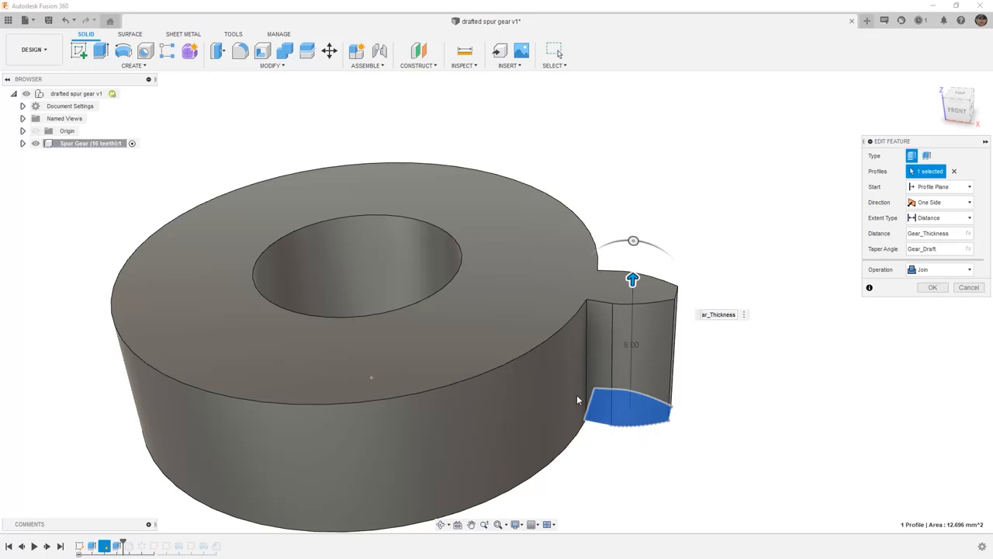
{"action": "mouse_move", "coordinate": [587, 301]}
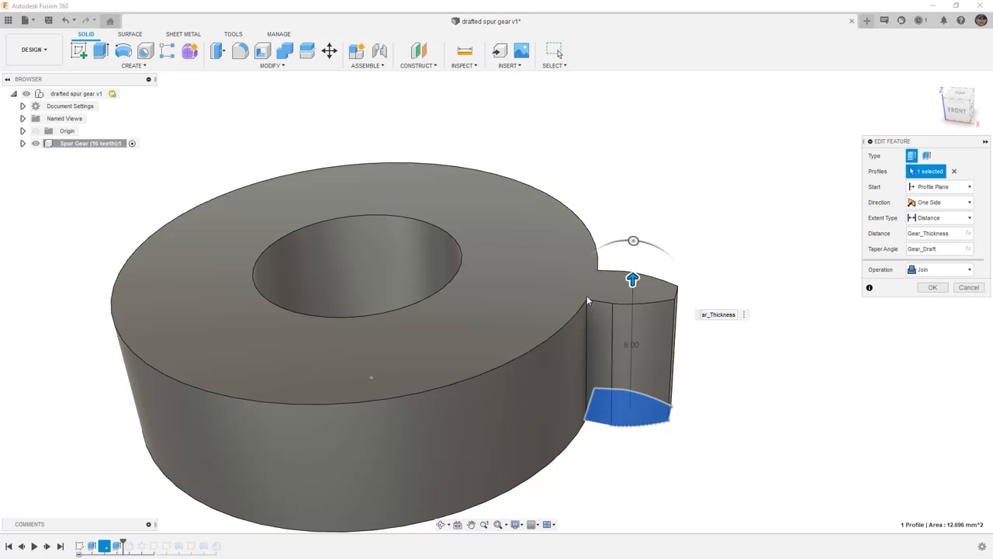
{"action": "mouse_move", "coordinate": [588, 301]}
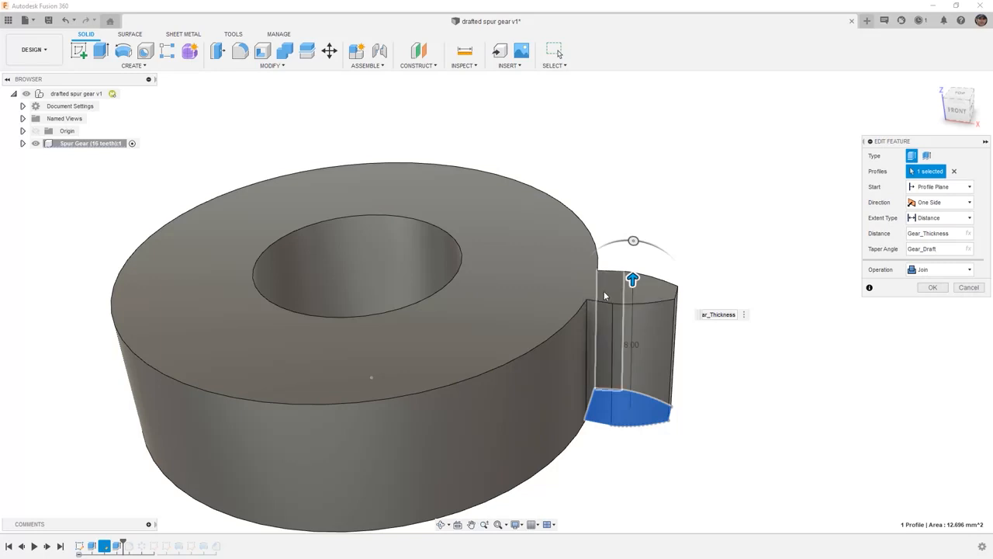
- Confirm the Gear_Draft taper angle on the tooth extrude Extrude2
{"action": "left_click", "coordinate": [932, 288]}
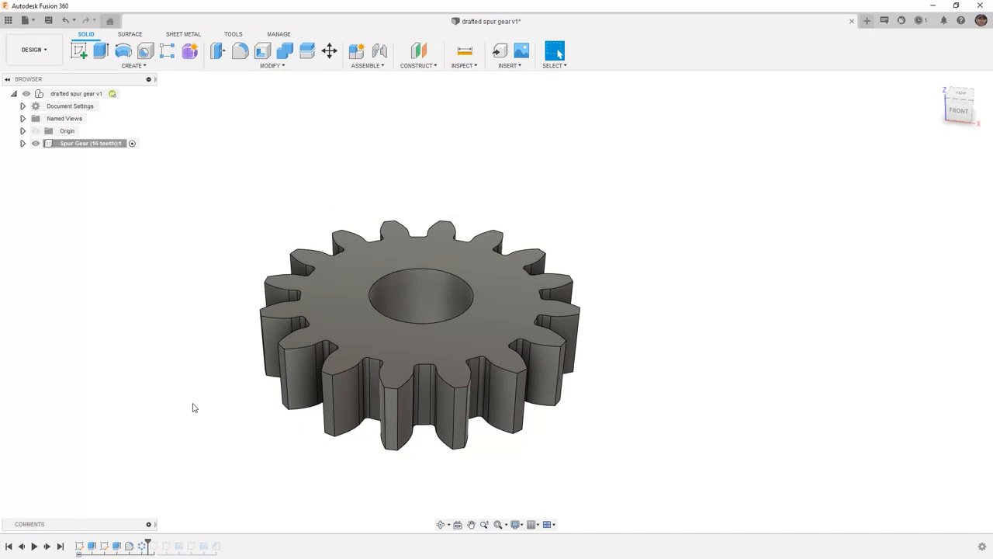
{"action": "left_click", "coordinate": [272, 54]}
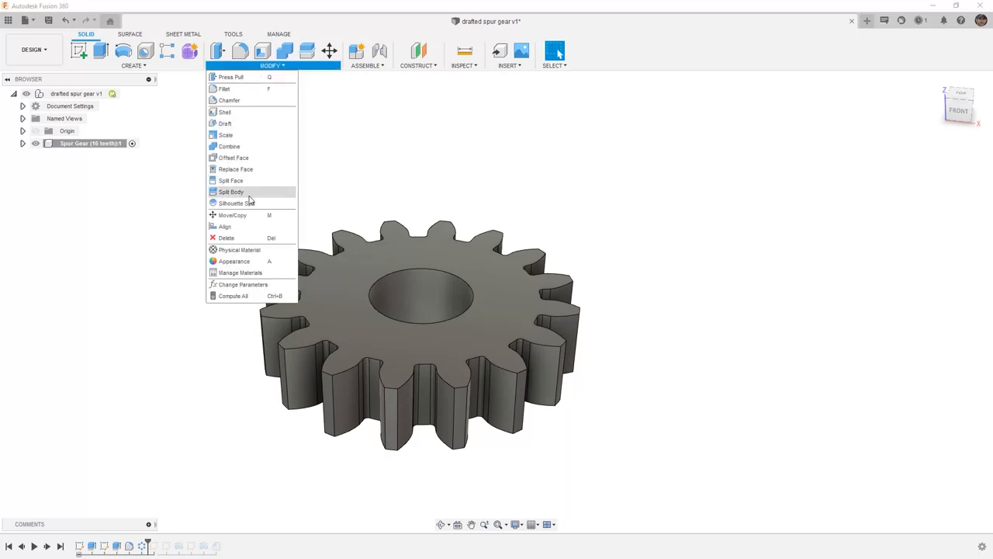
{"action": "left_click", "coordinate": [243, 284]}
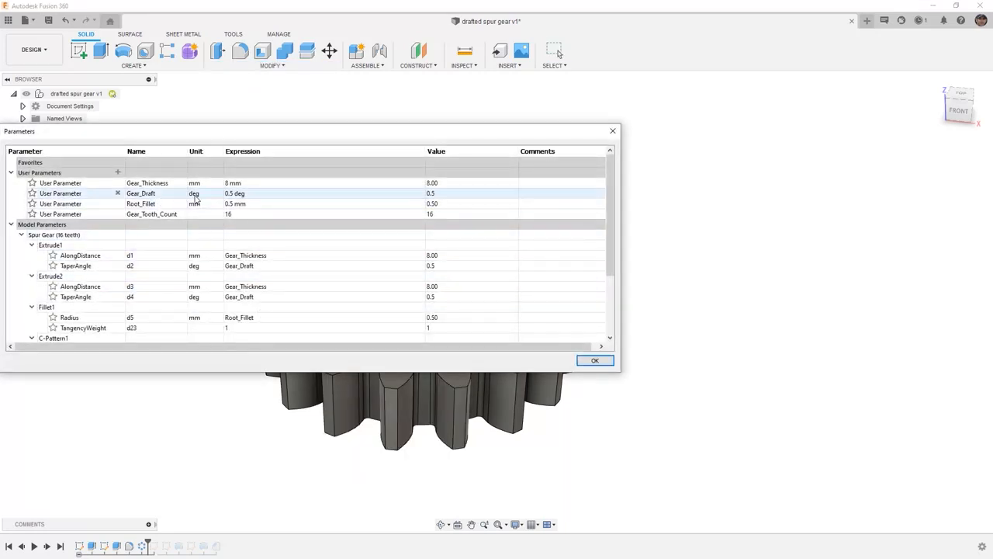
{"action": "mouse_move", "coordinate": [242, 195]}
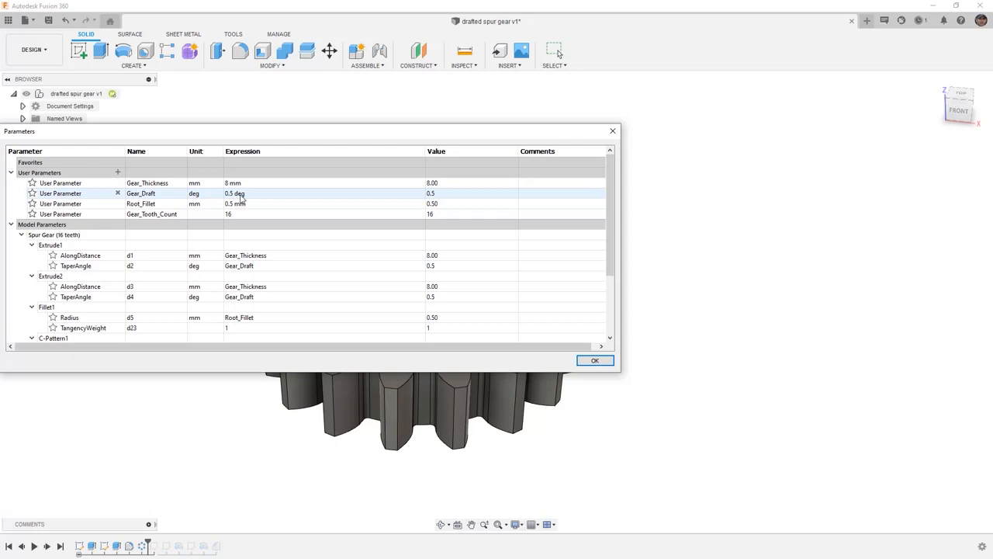
{"action": "left_click", "coordinate": [594, 359]}
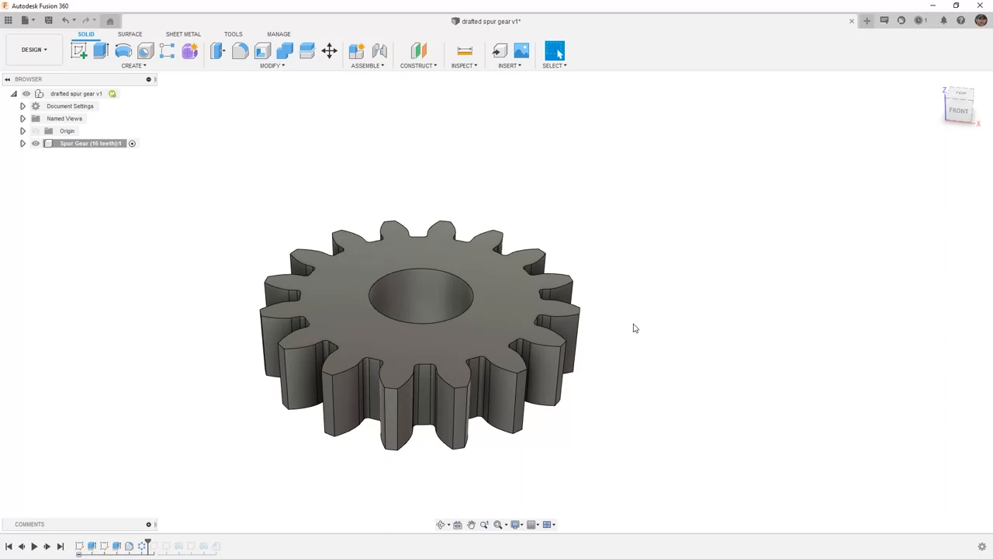
- Orbit under the gear and step the timeline forward to show the revolved hub and chamfered recess
{"action": "left_click_drag", "start_coordinate": [633, 328], "coordinate": [596, 358]}
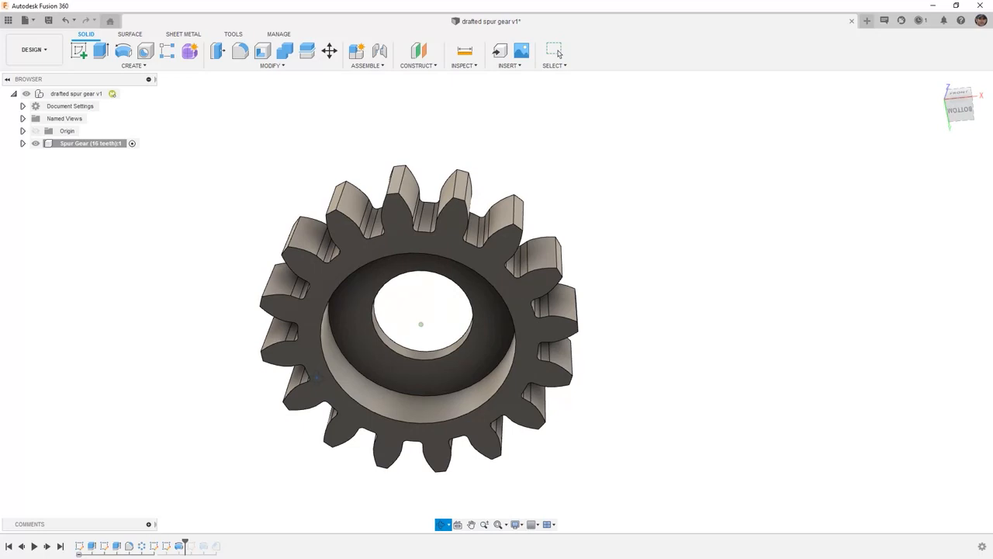
{"action": "left_click", "coordinate": [166, 547]}
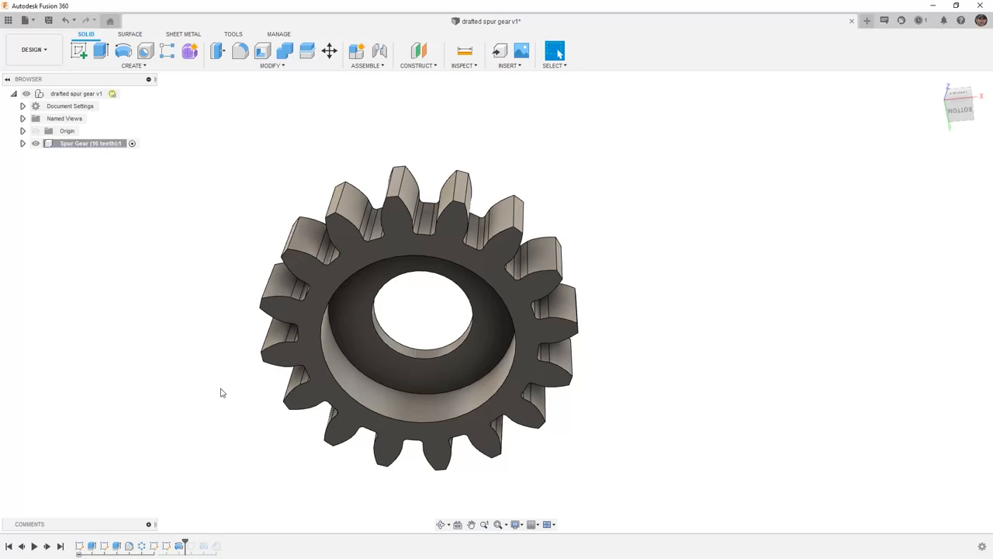
{"action": "mouse_move", "coordinate": [199, 546]}
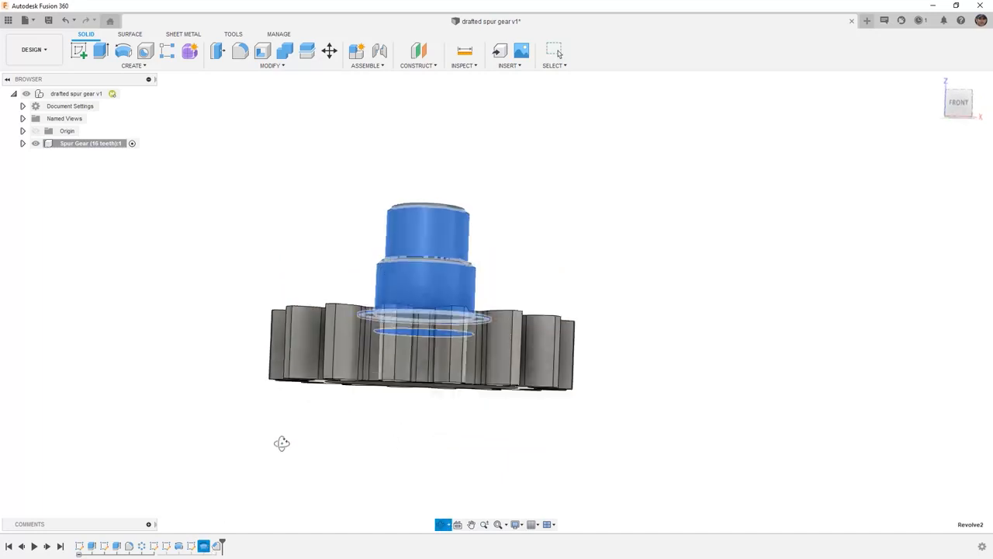
{"action": "left_click_drag", "start_coordinate": [422, 303], "coordinate": [423, 318]}
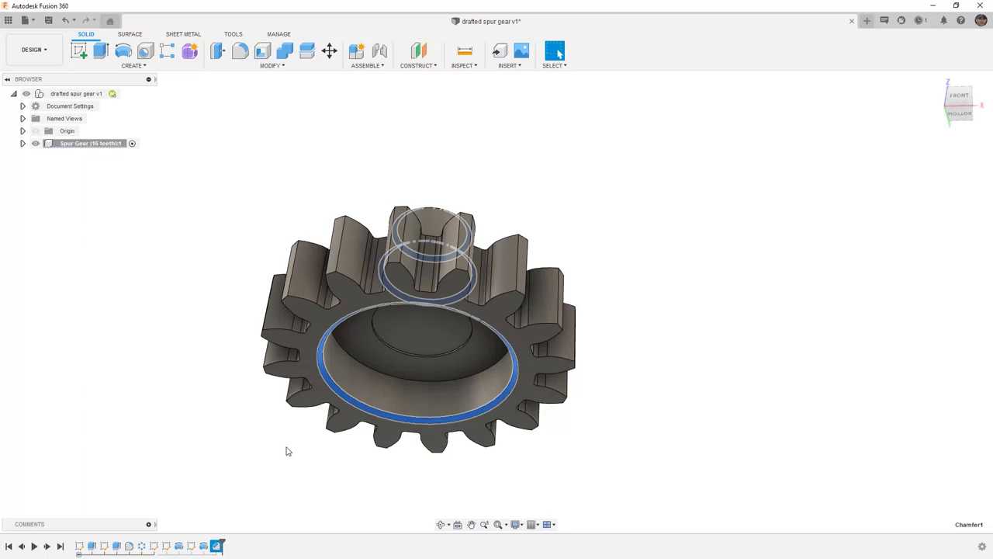
{"action": "mouse_move", "coordinate": [380, 162]}
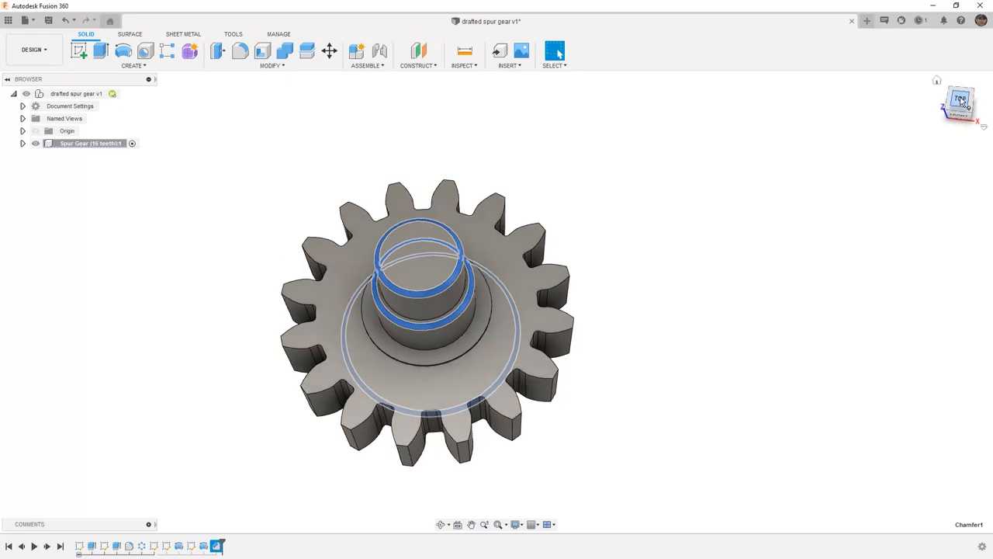
{"action": "left_click", "coordinate": [960, 97]}
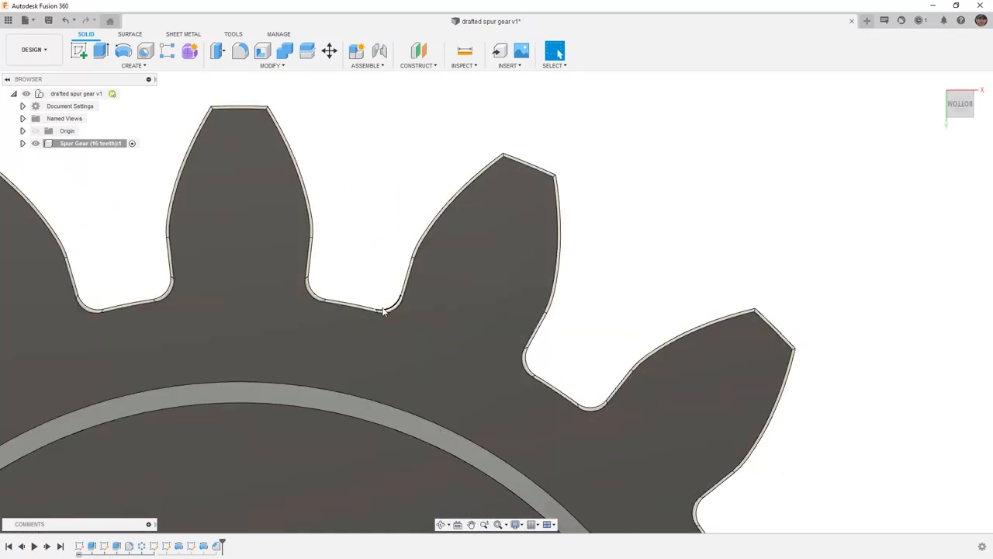
{"action": "mouse_move", "coordinate": [410, 275]}
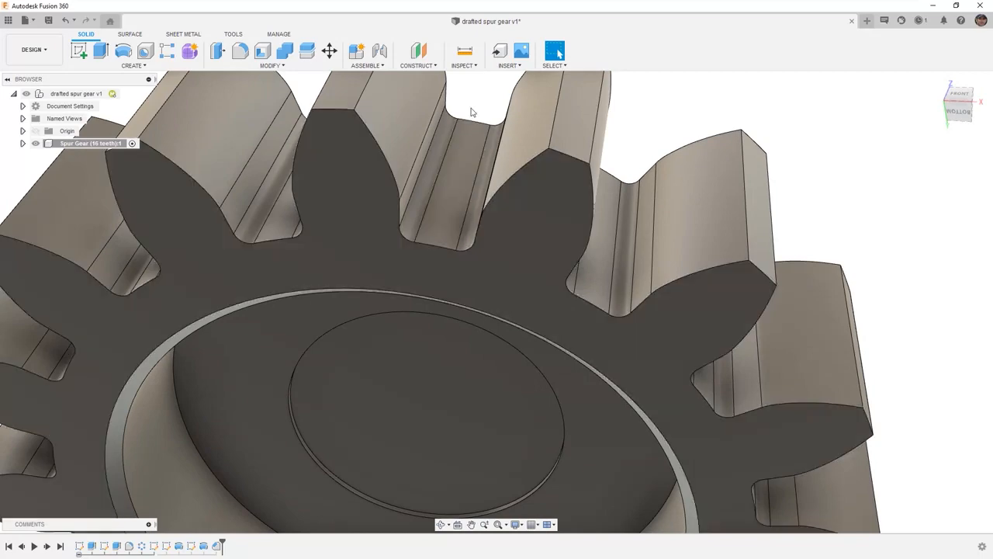
- Start a Draft Analysis on the gear body, choose a pull direction, and disable Tolerance Zone
{"action": "left_click", "coordinate": [464, 65]}
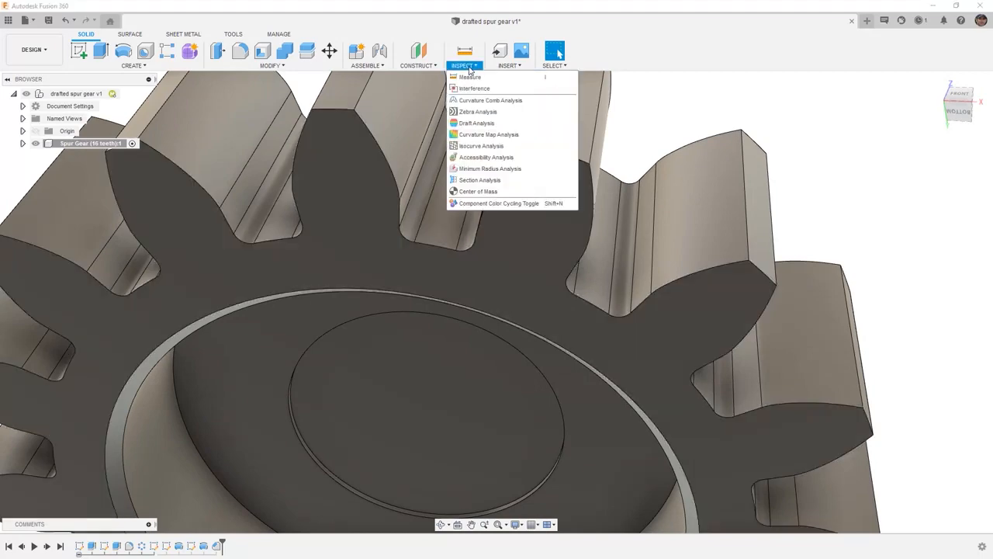
{"action": "left_click", "coordinate": [476, 122]}
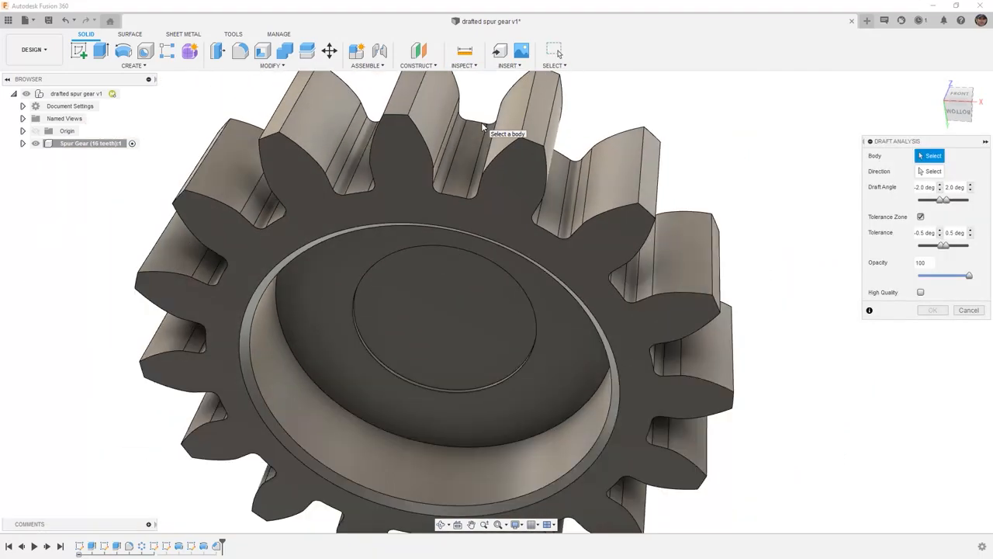
{"action": "left_click", "coordinate": [450, 272]}
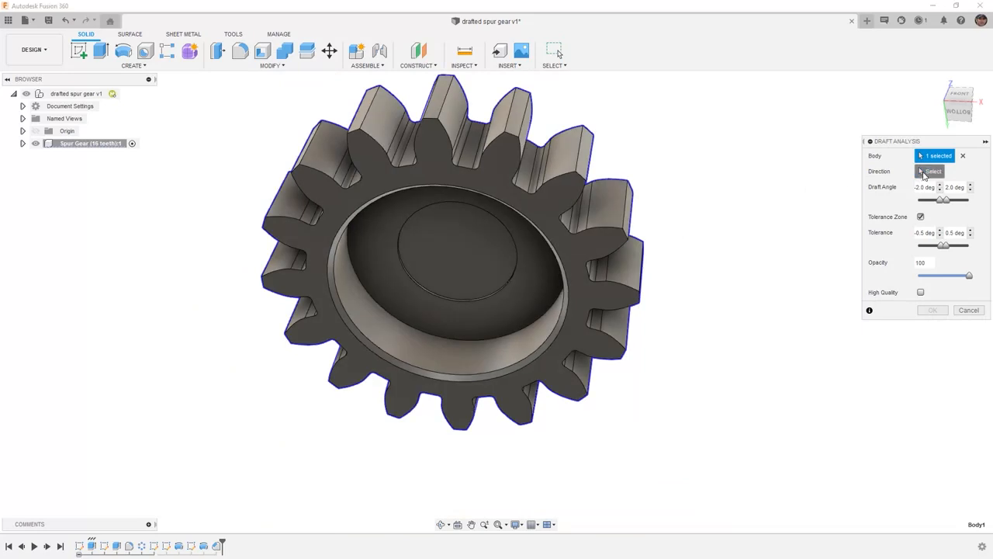
{"action": "left_click", "coordinate": [933, 171]}
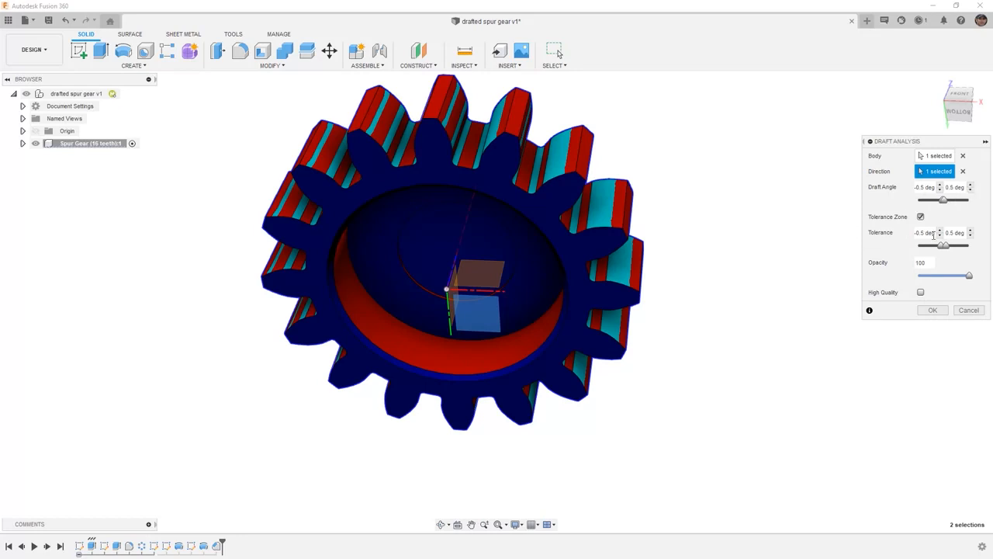
{"action": "left_click", "coordinate": [921, 217]}
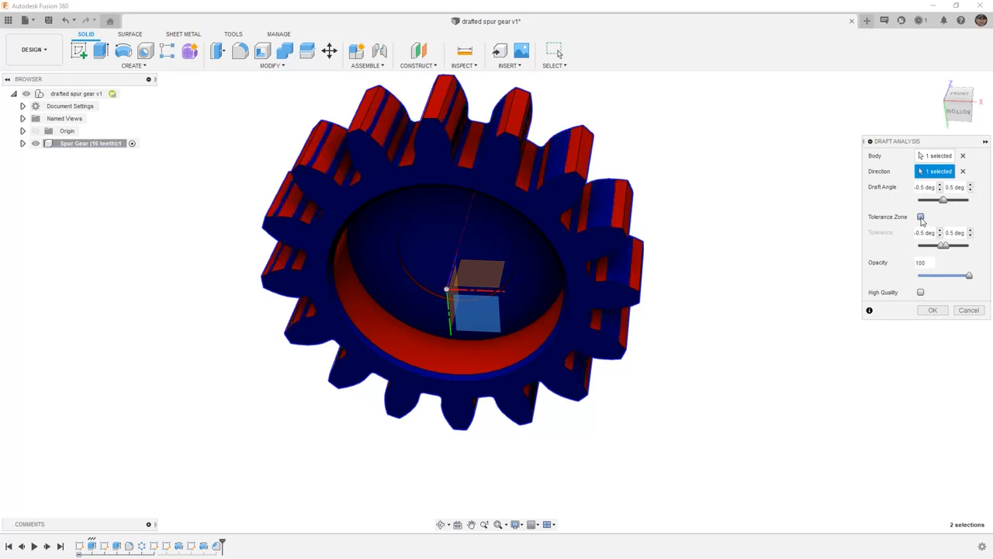
- Set the draft analysis to ±0.45 deg with High Quality on and commit it
{"action": "left_click", "coordinate": [921, 216]}
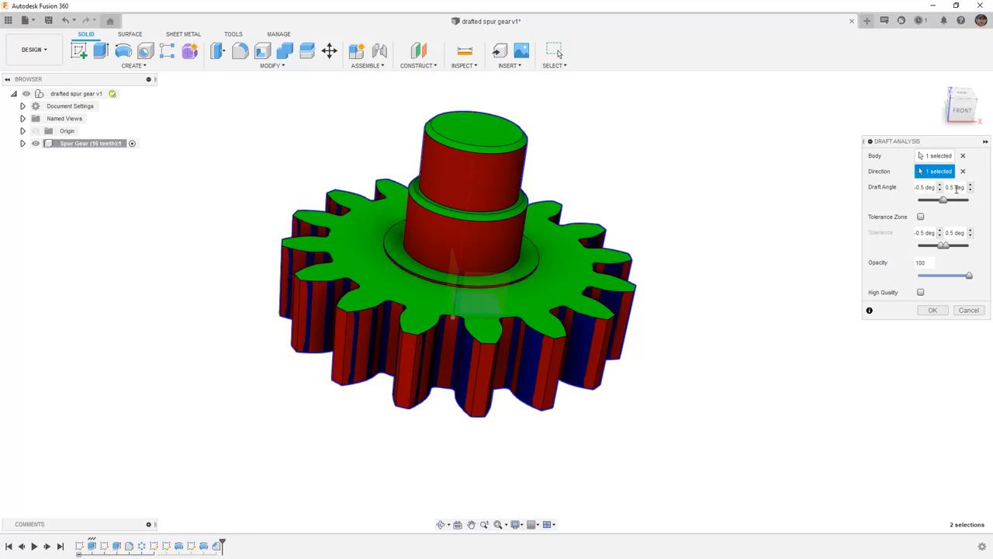
{"action": "mouse_move", "coordinate": [681, 342]}
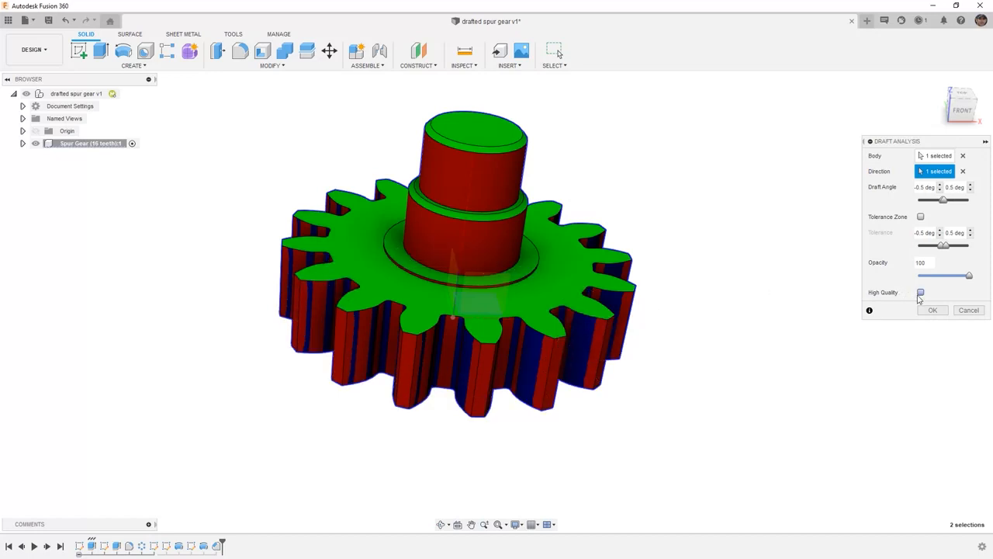
{"action": "left_click", "coordinate": [921, 292]}
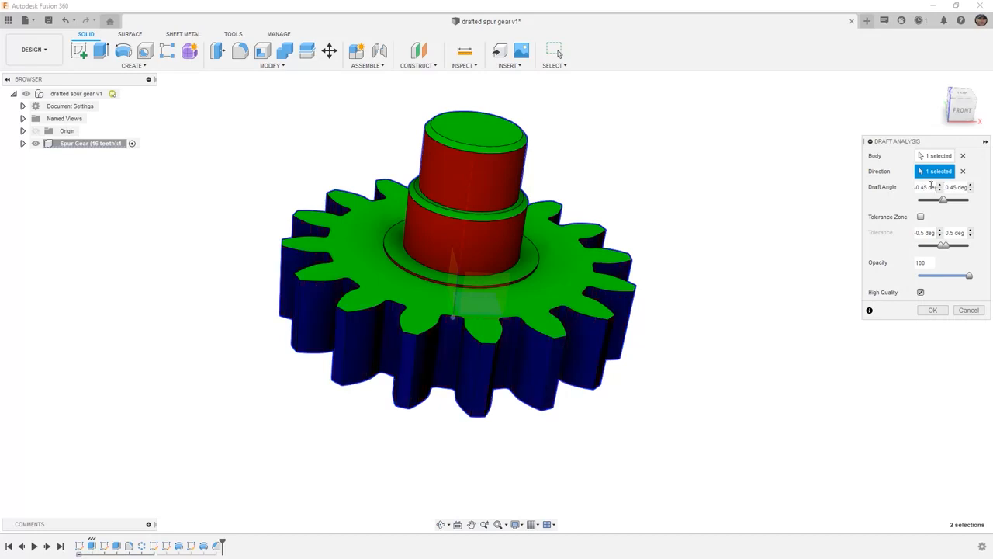
{"action": "mouse_move", "coordinate": [793, 297]}
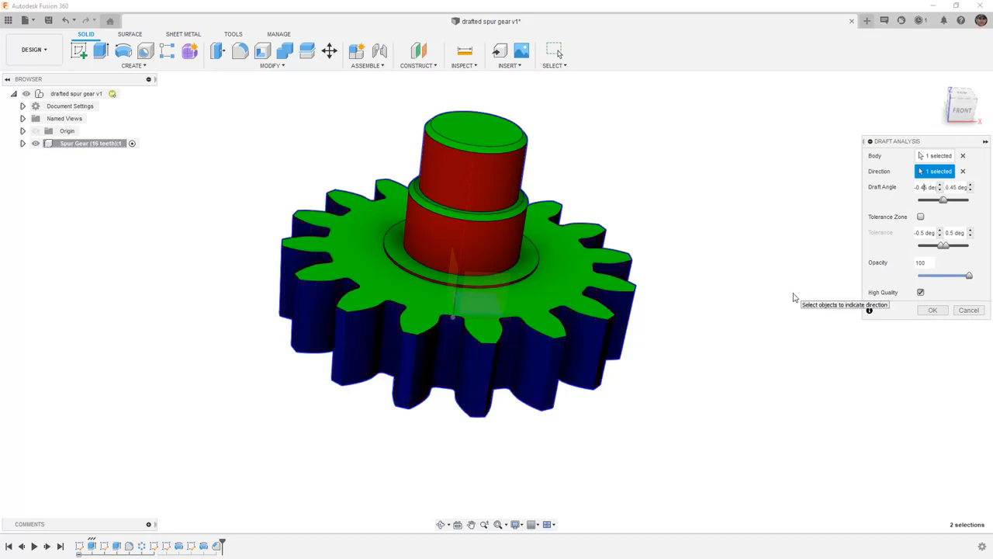
{"action": "mouse_move", "coordinate": [635, 355]}
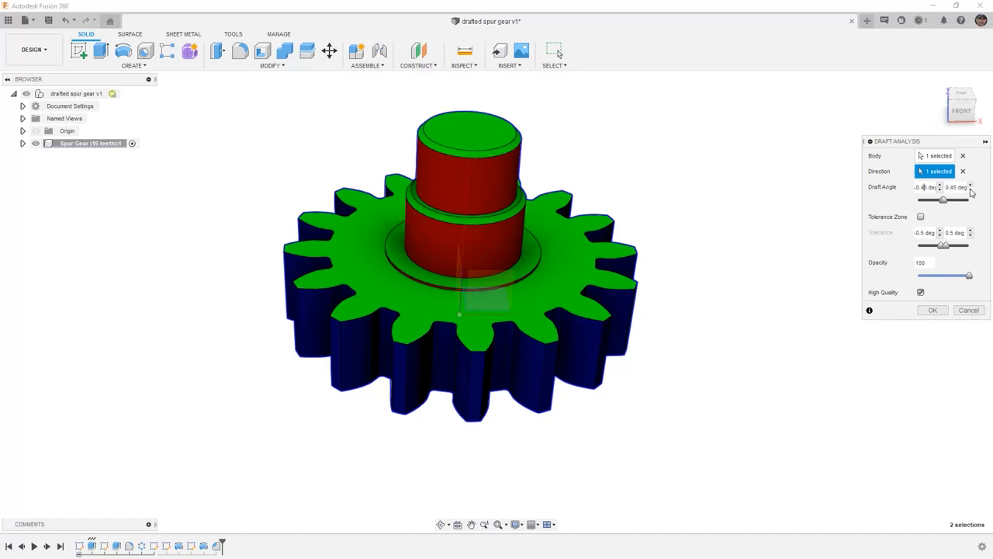
{"action": "left_click", "coordinate": [932, 309]}
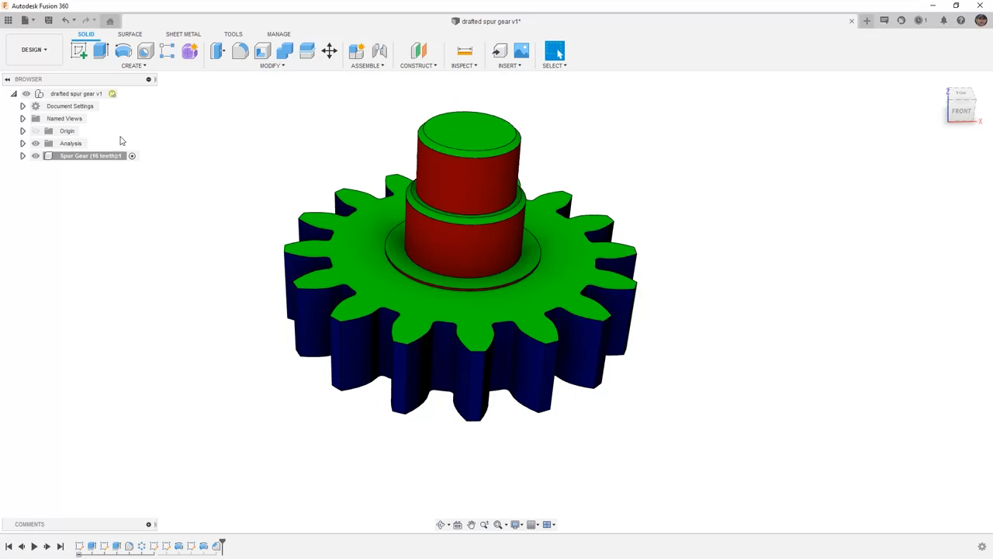
{"action": "mouse_move", "coordinate": [245, 176]}
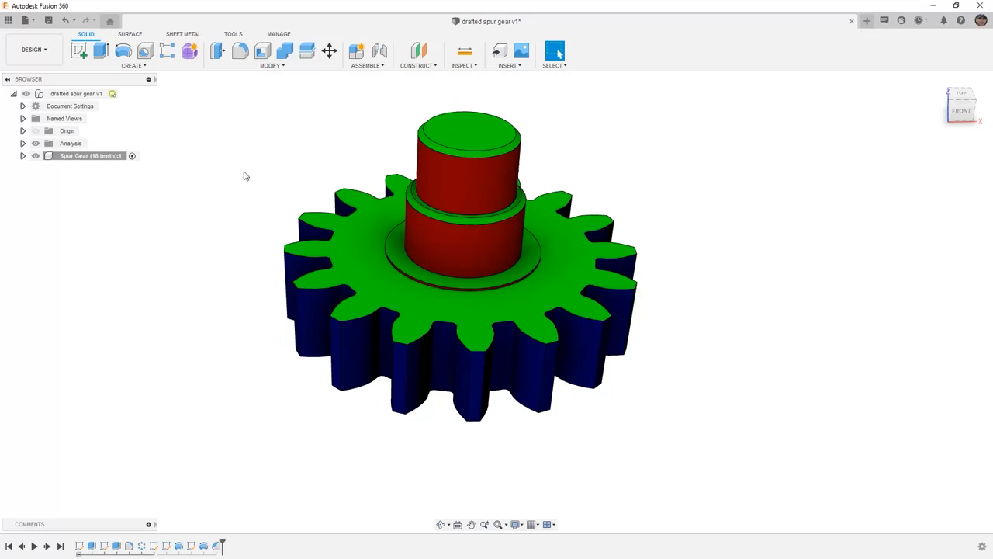
{"action": "mouse_move", "coordinate": [82, 173]}
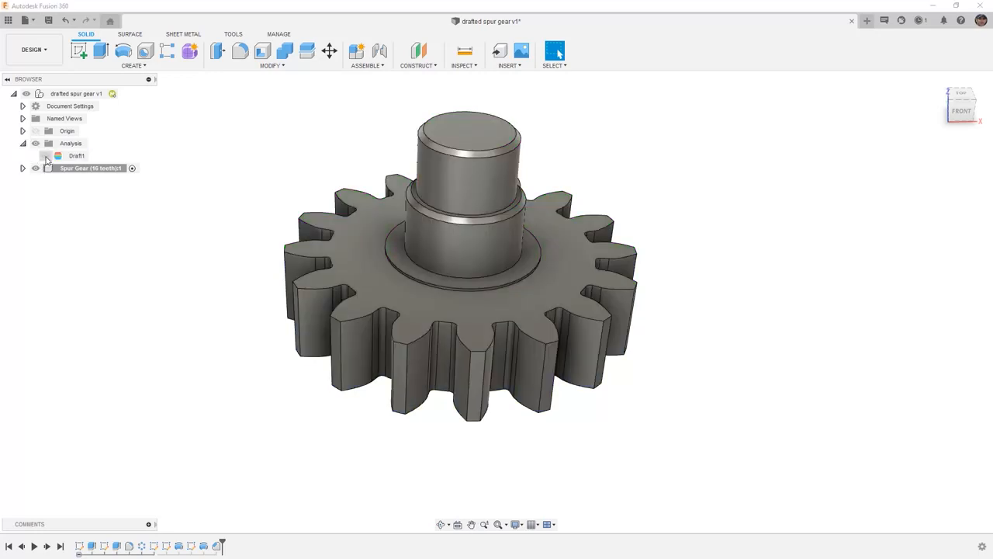
- Collapse the Analysis folder in the Browser
{"action": "left_click", "coordinate": [22, 143]}
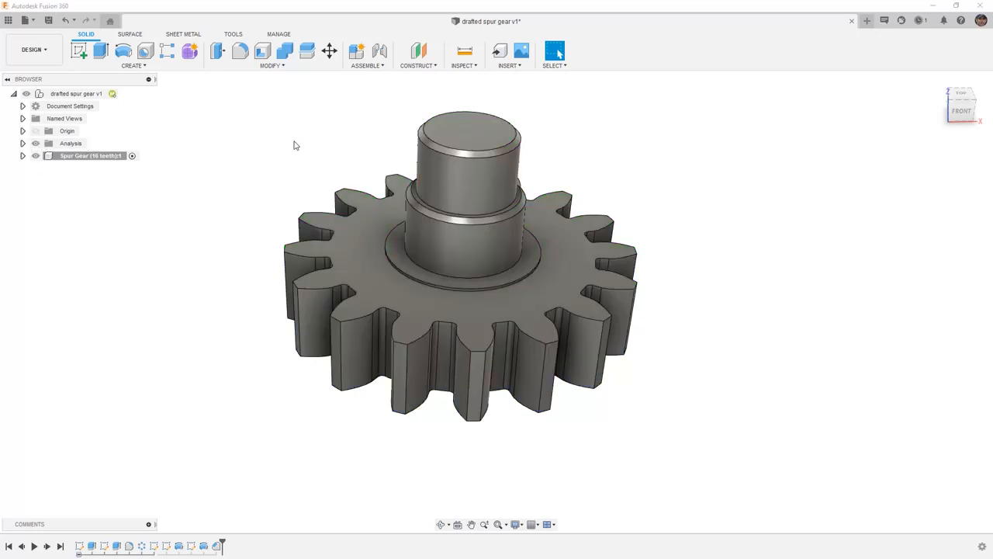